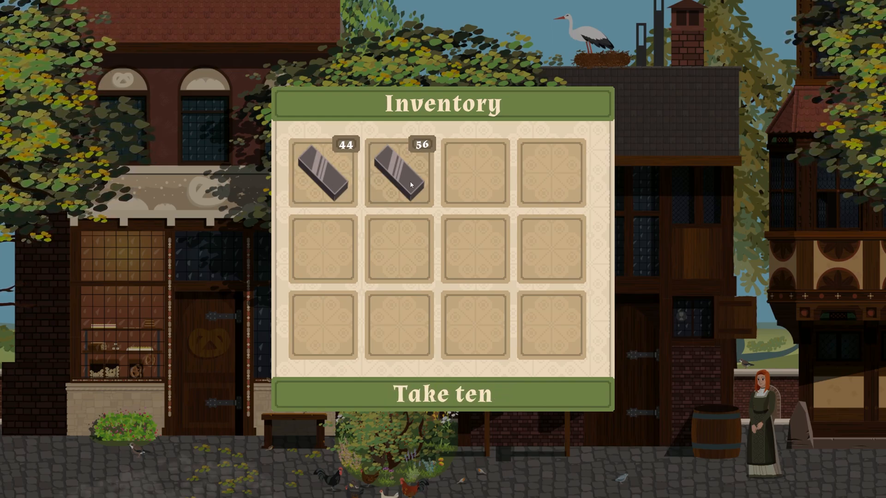
# Step: In Play mode, move iron bars between the two slots with Ctrl, Alt and combined modifier clicks
pyautogui.click(323, 171)
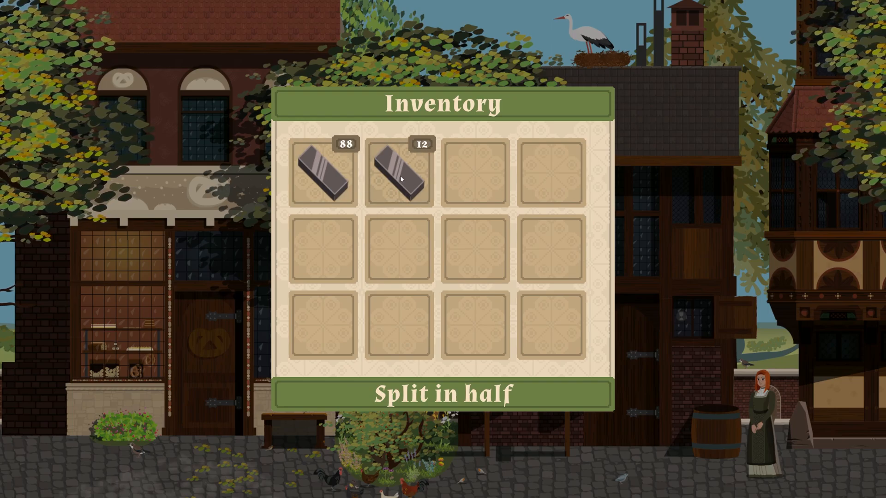
pyautogui.click(400, 175)
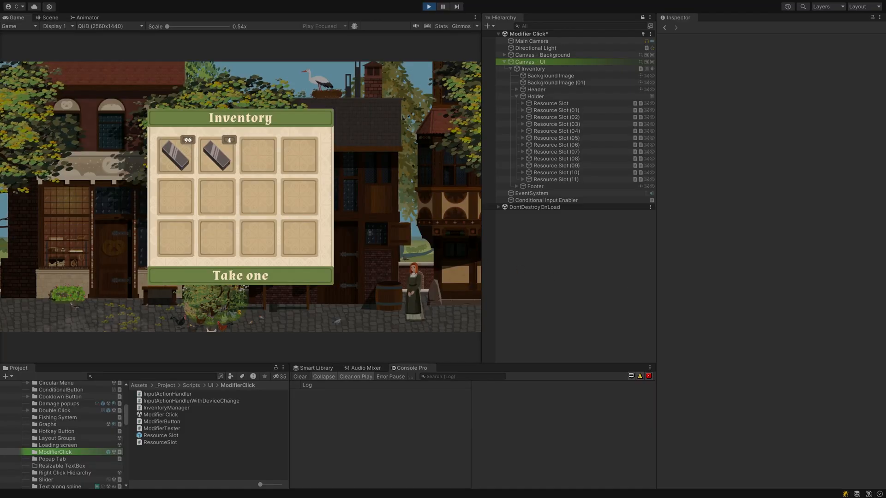
# Step: Inspect Resource Slot's Modifier Button keys and events, then rebalance the two iron bar stacks
pyautogui.click(550, 103)
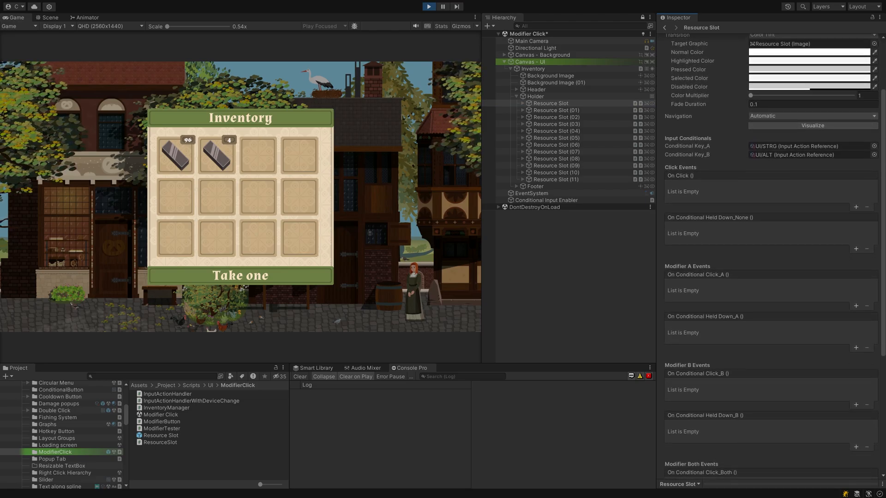
pyautogui.scroll(-3)
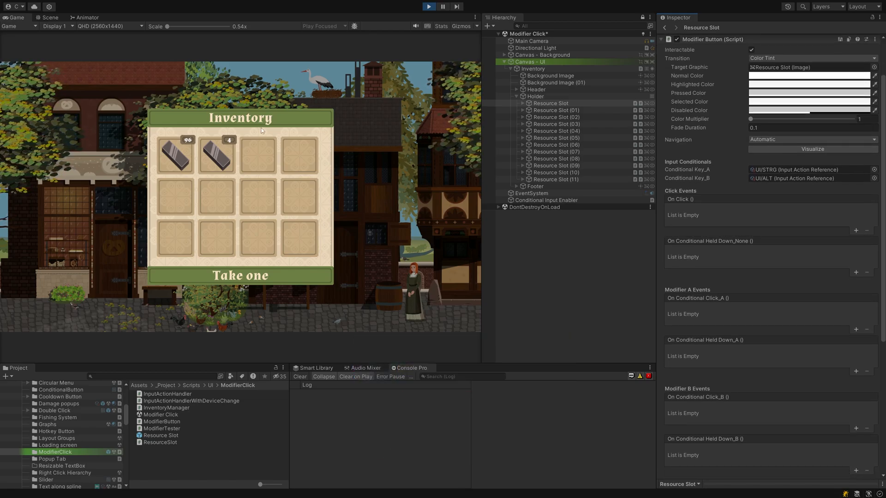
pyautogui.click(174, 157)
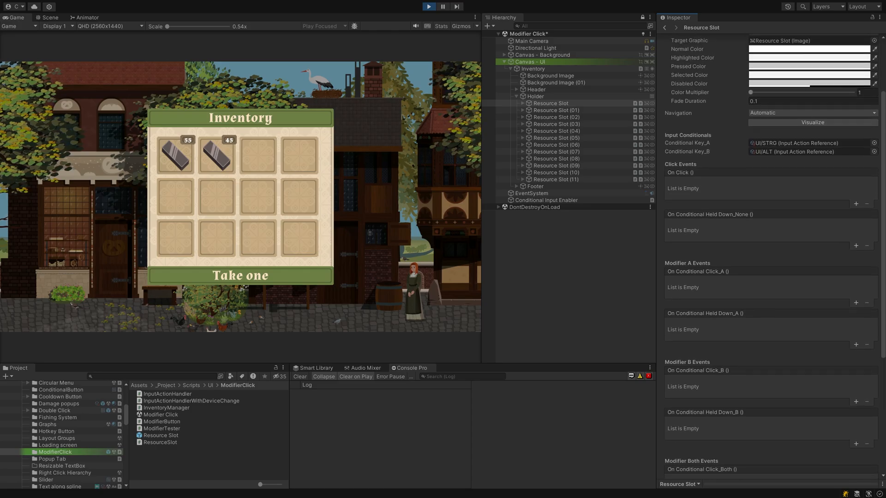
# Step: Create a UI Image named Slot on Tutorial Follow Along with the pasted Simple Textbox image values
pyautogui.rightClick(553, 61)
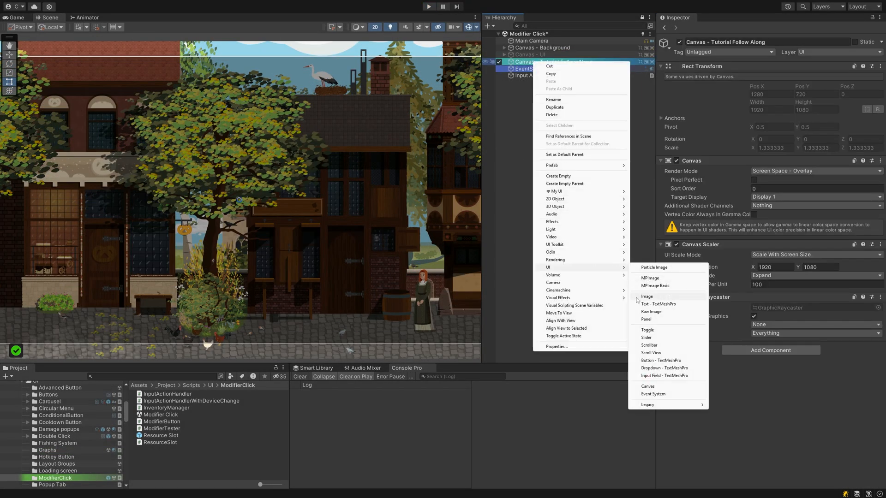
pyautogui.click(647, 296)
pyautogui.write('Slot')
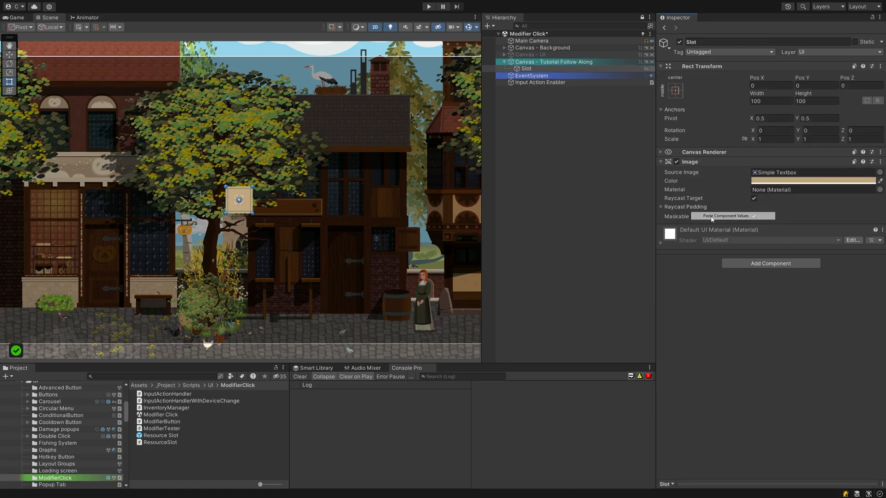
pyautogui.click(725, 215)
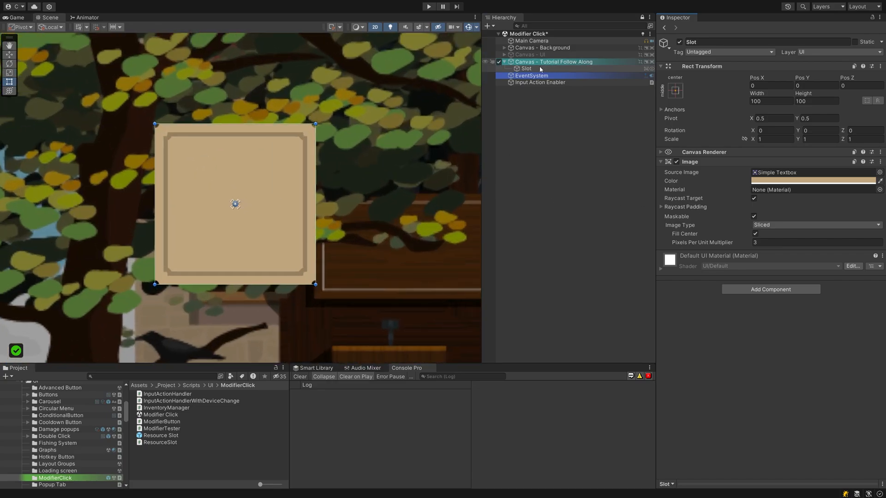
# Step: Add an Icon child image stretched with 8 padding, showing Eisenbarren with Preserve Aspect on
pyautogui.rightClick(526, 68)
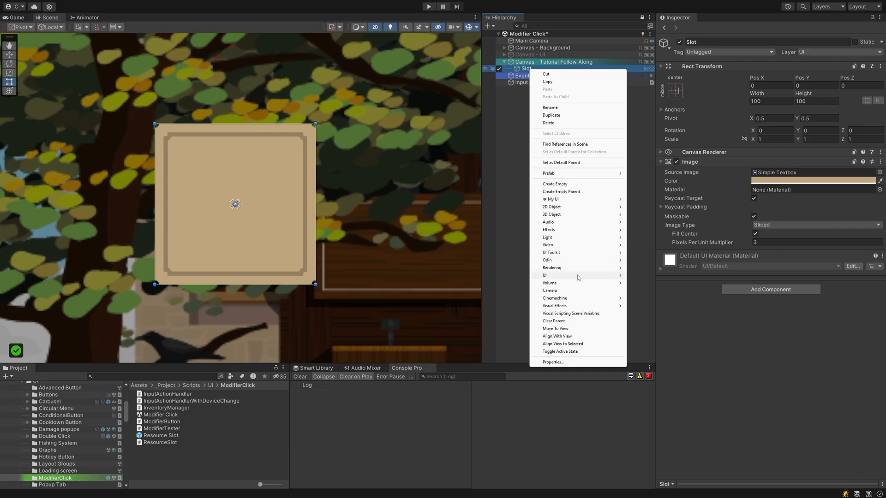
pyautogui.click(544, 275)
pyautogui.write('Icon')
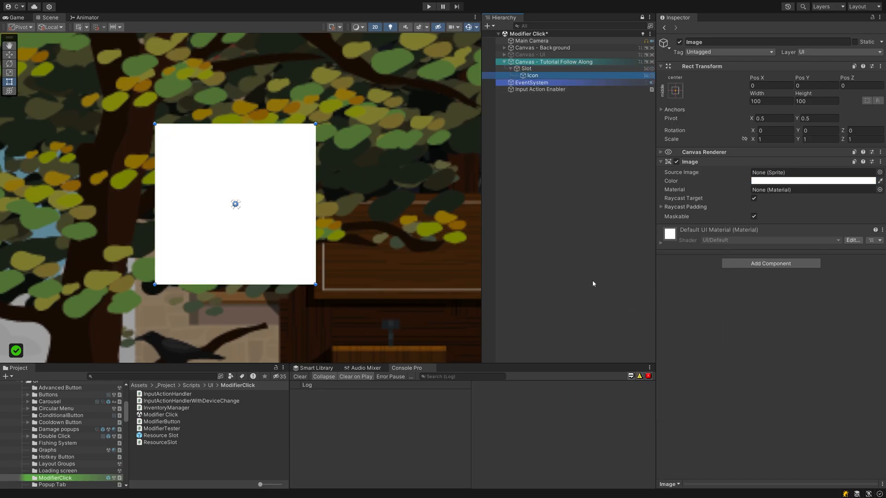
pyautogui.click(674, 91)
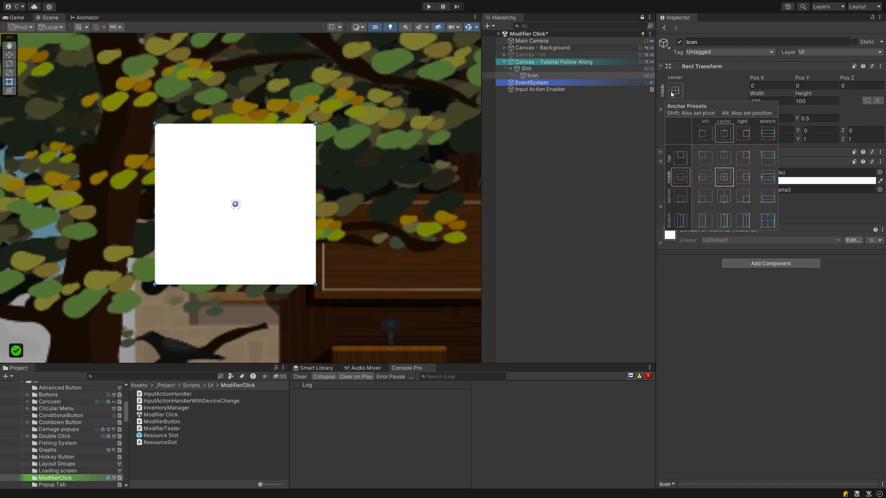
pyautogui.click(766, 221)
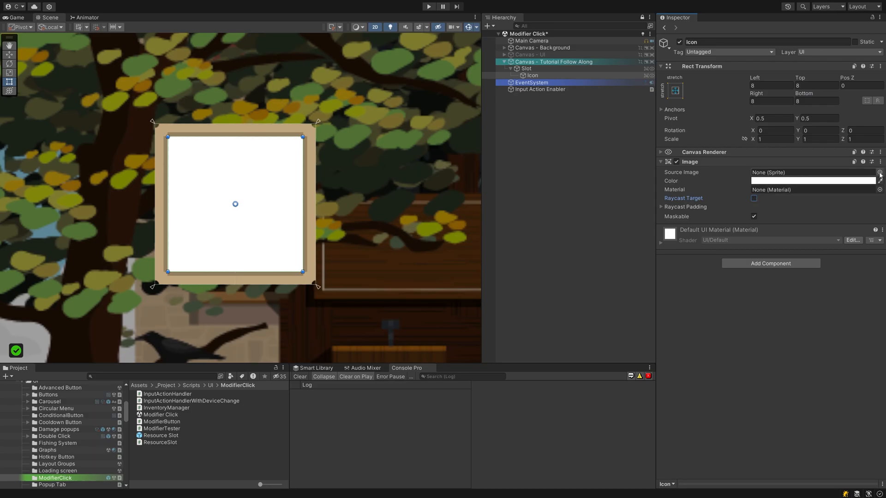
pyautogui.click(878, 172)
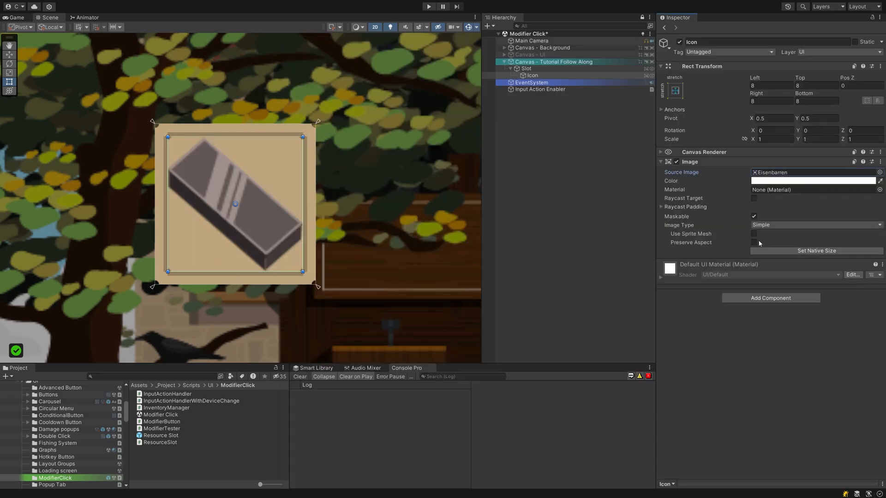
pyautogui.click(753, 242)
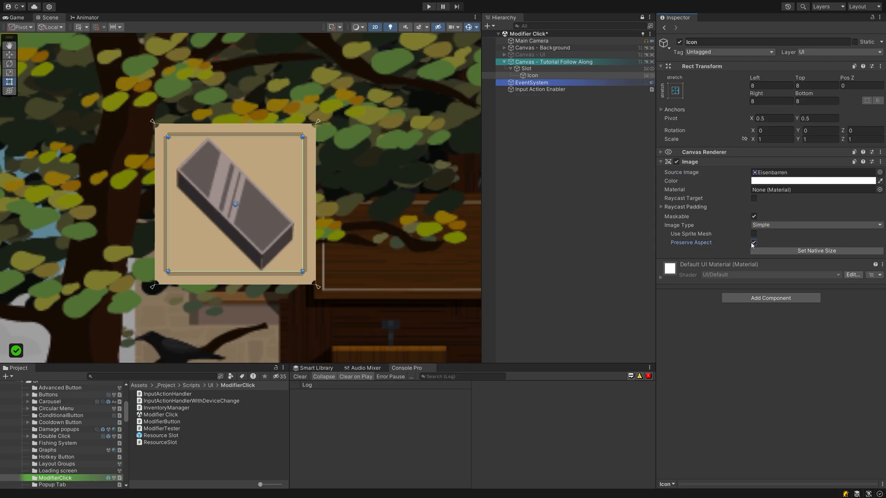
pyautogui.click(531, 83)
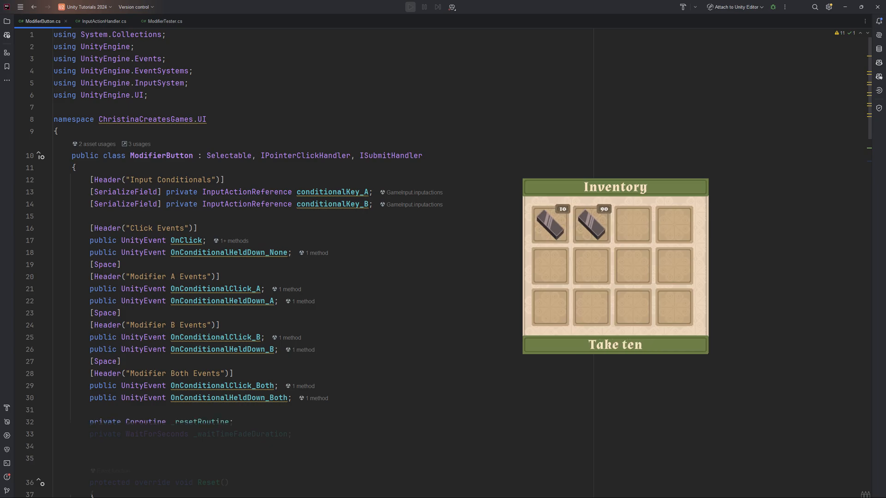
# Step: Review ModifierButton.cs in Rider: its conditional key fields, UnityEvents, Reset and Start methods
pyautogui.click(613, 345)
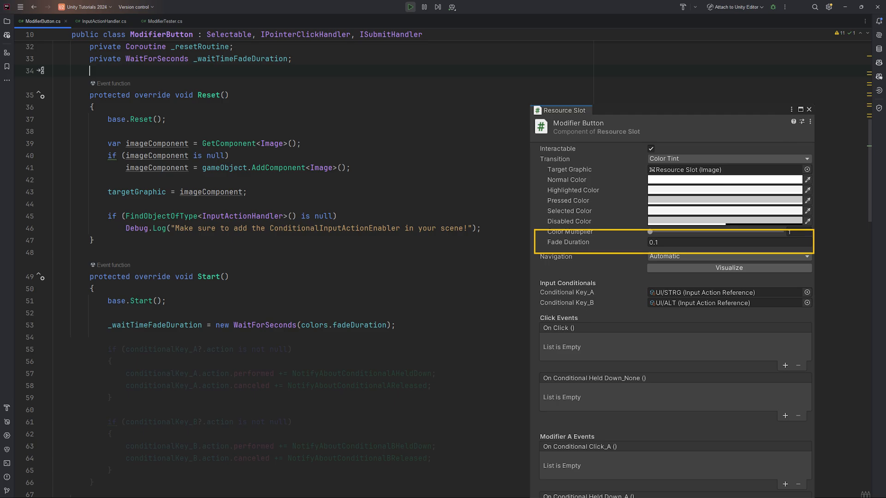
pyautogui.click(809, 110)
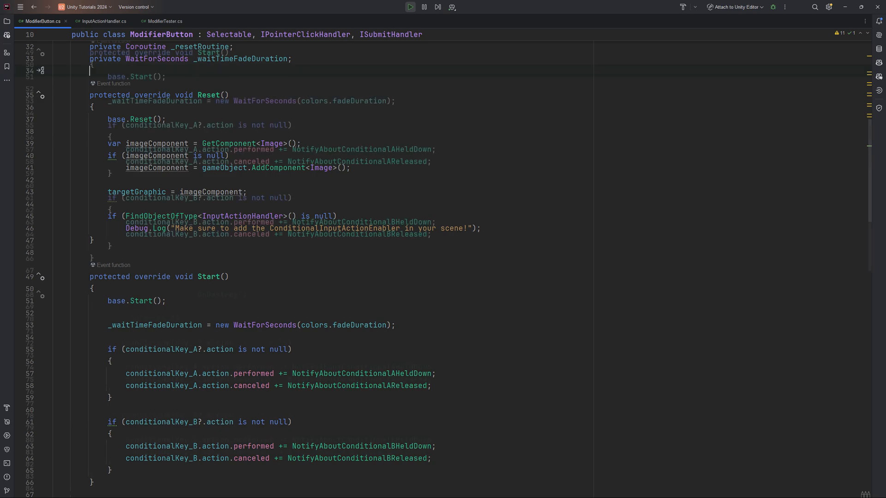
pyautogui.scroll(-3)
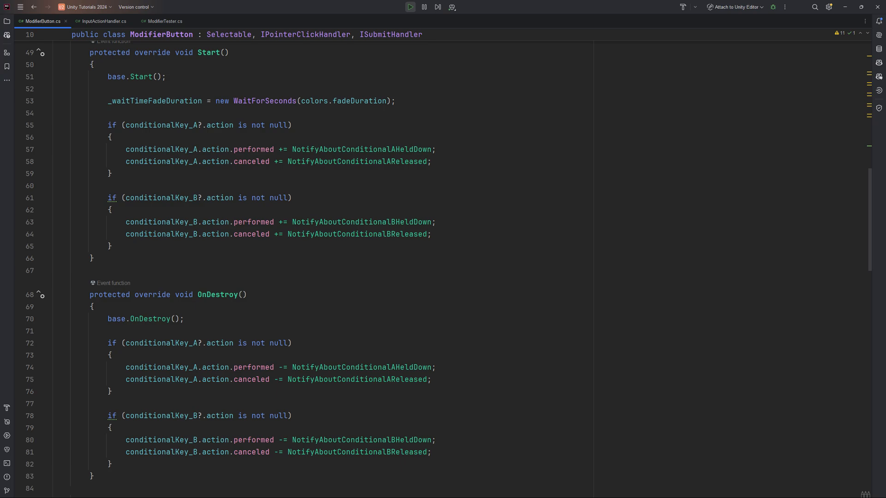
pyautogui.scroll(-3)
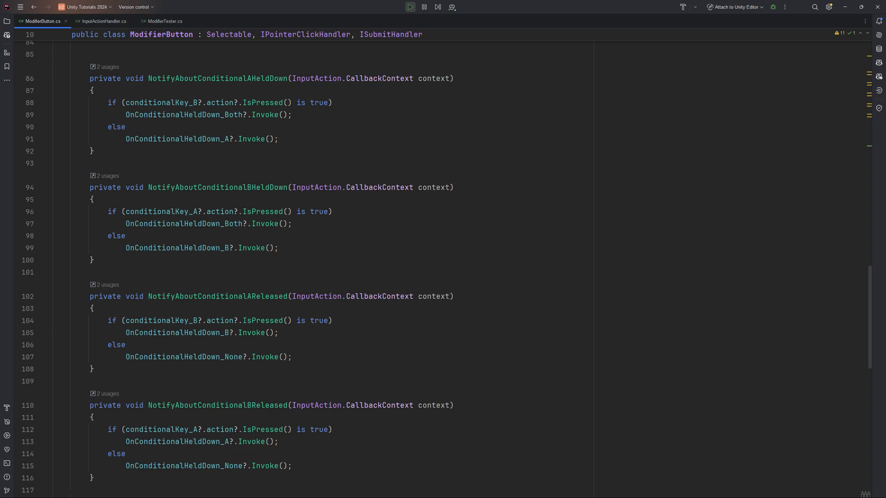
# Step: Read ModifierButton's InputHandling method, then bring up InputActionHandler.cs
pyautogui.scroll(-3)
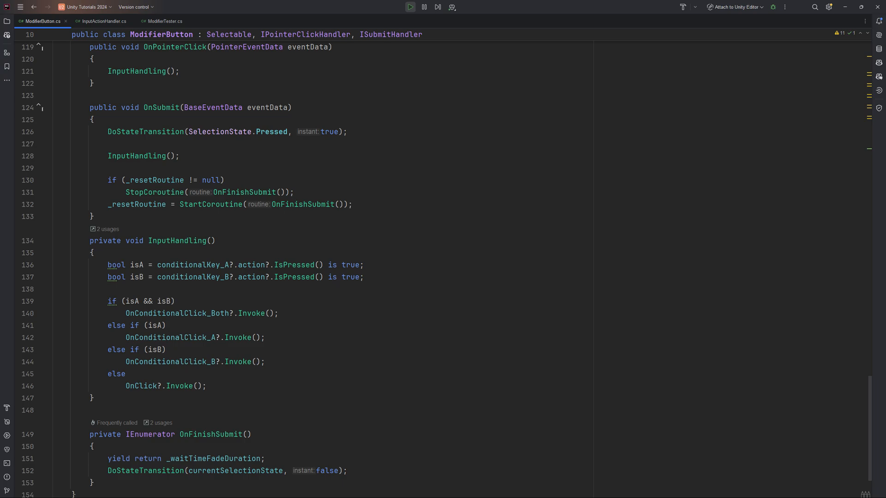
pyautogui.click(103, 21)
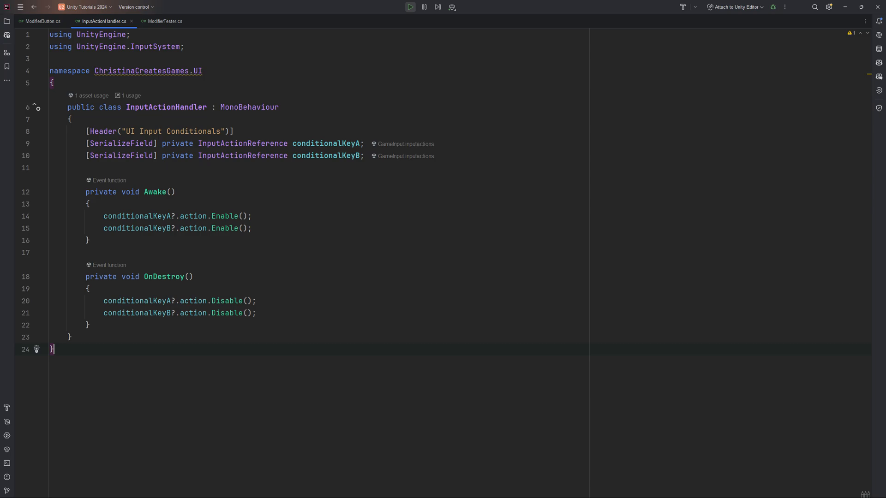
# Step: Review InputActionHandler enabling actions on Awake and disabling on destroy, then view ModifierTester.cs
pyautogui.click(165, 21)
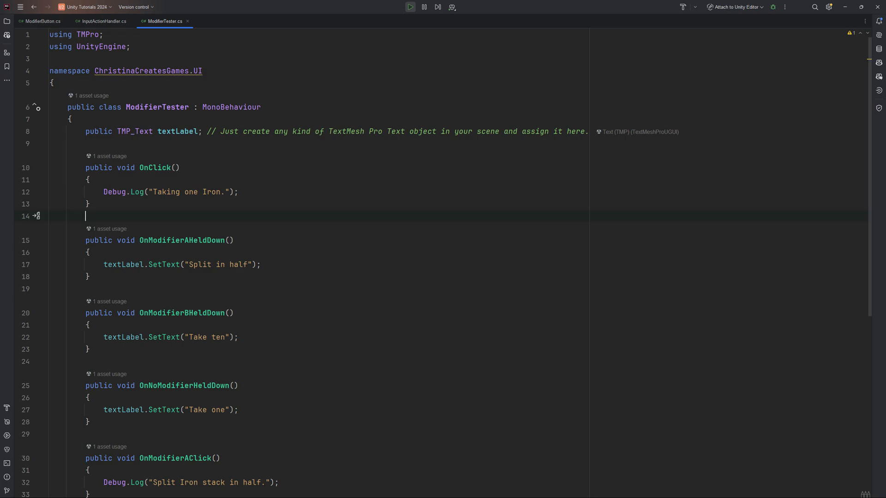
pyautogui.scroll(-3)
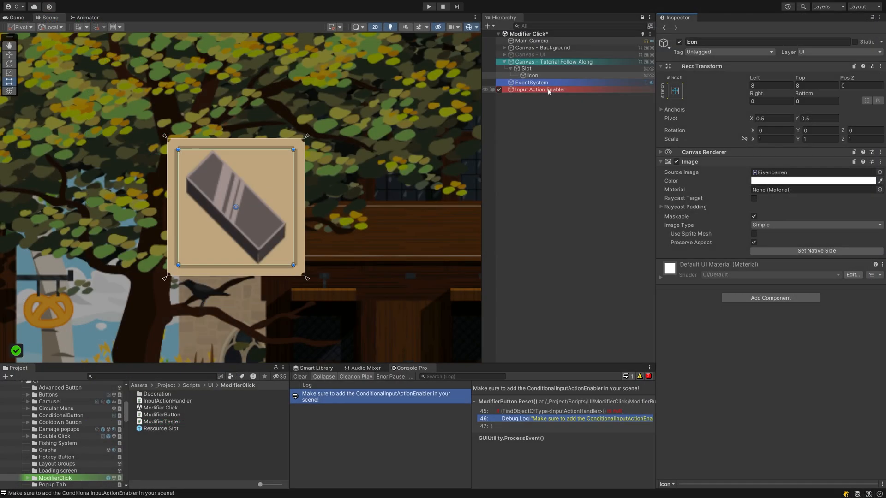
# Step: Add the InputActionHandler script to Input Action Enabler, then select Slot
pyautogui.click(539, 89)
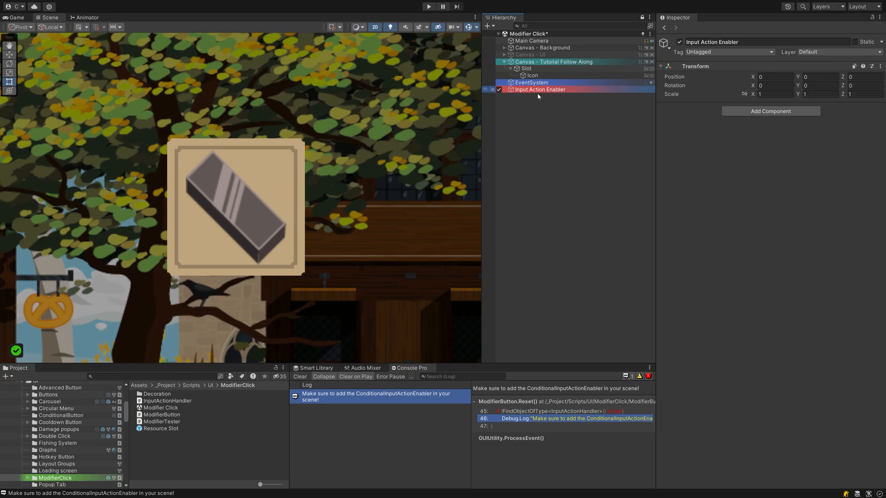
pyautogui.click(167, 400)
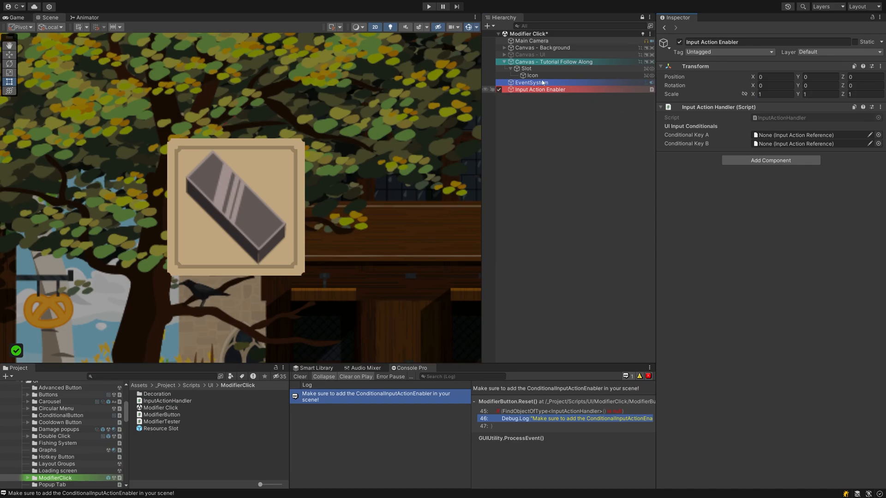
pyautogui.click(526, 68)
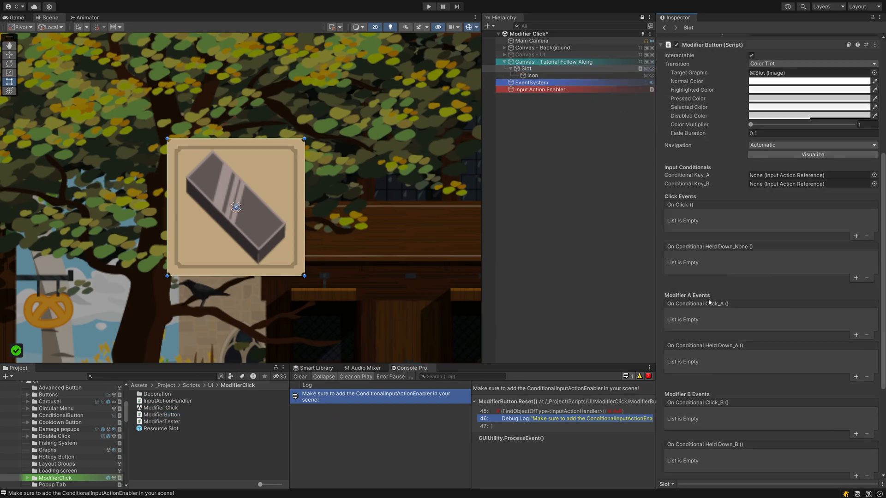
# Step: Wire each Slot Modifier Button click and held-down event to its matching ModifierTester method
pyautogui.scroll(-3)
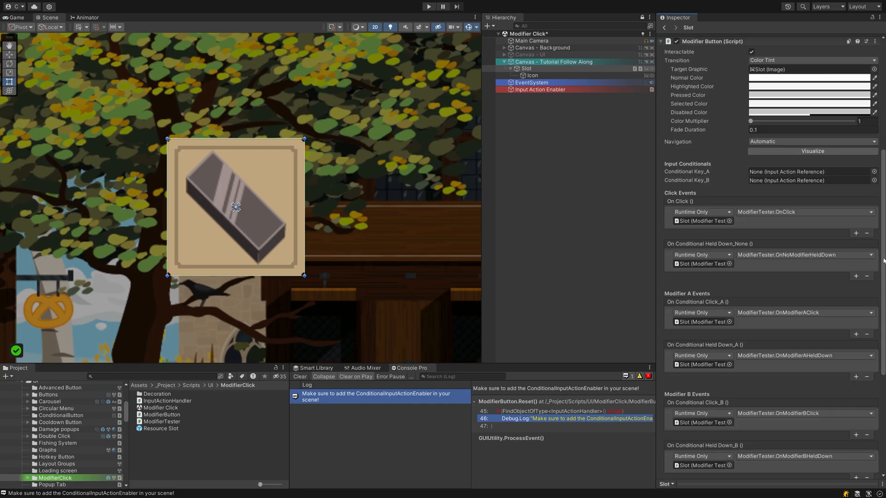
pyautogui.scroll(-3)
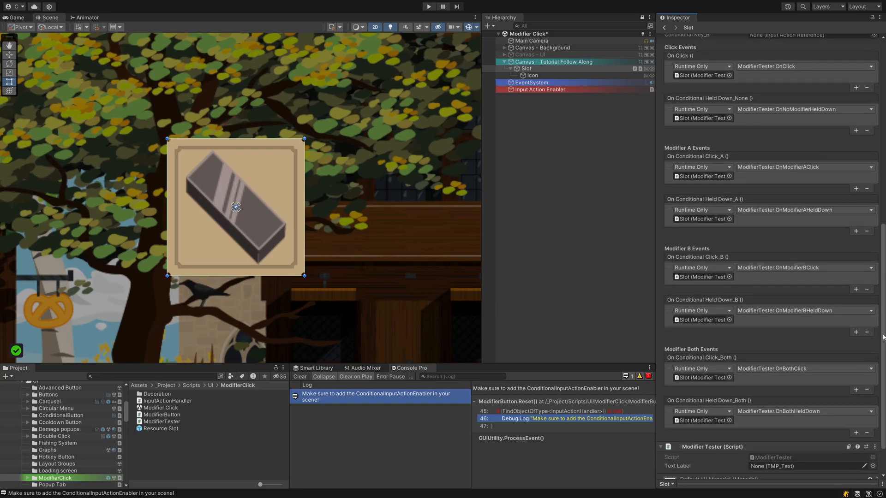
# Step: Create a Text - TextMeshPro label on the canvas and set it as Modifier Tester's Text Label
pyautogui.scroll(-3)
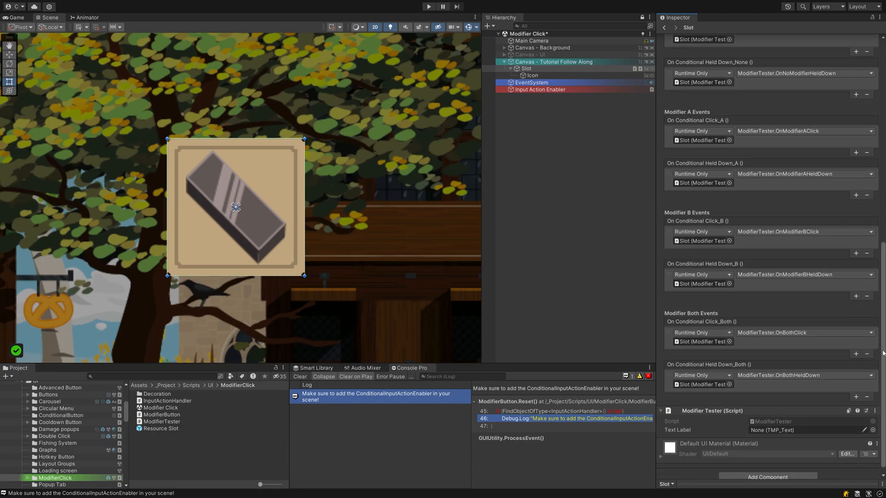
pyautogui.rightClick(553, 61)
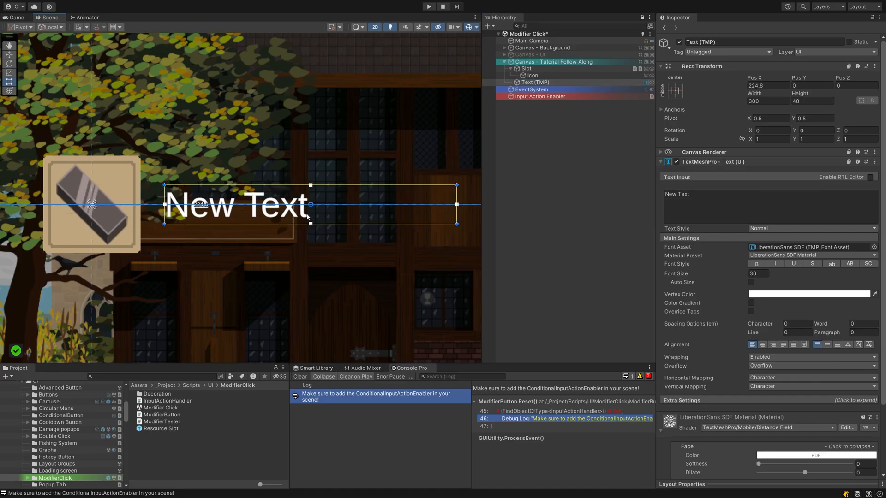
pyautogui.click(526, 69)
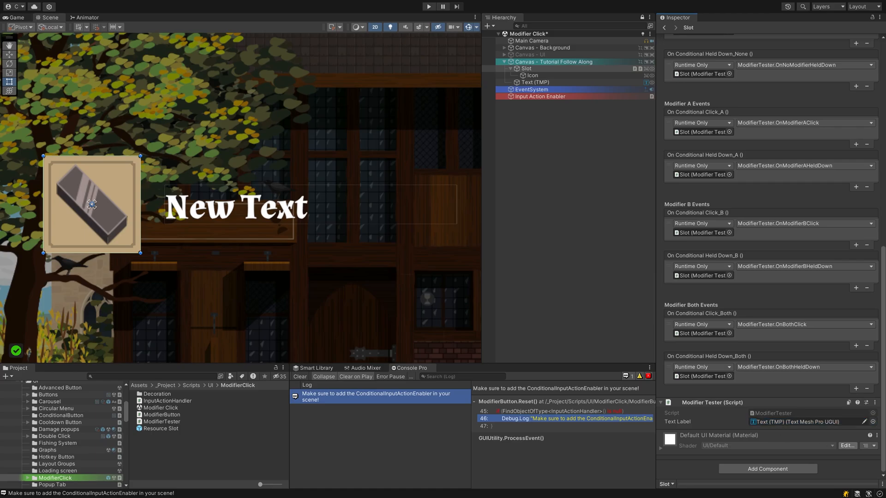
pyautogui.click(532, 89)
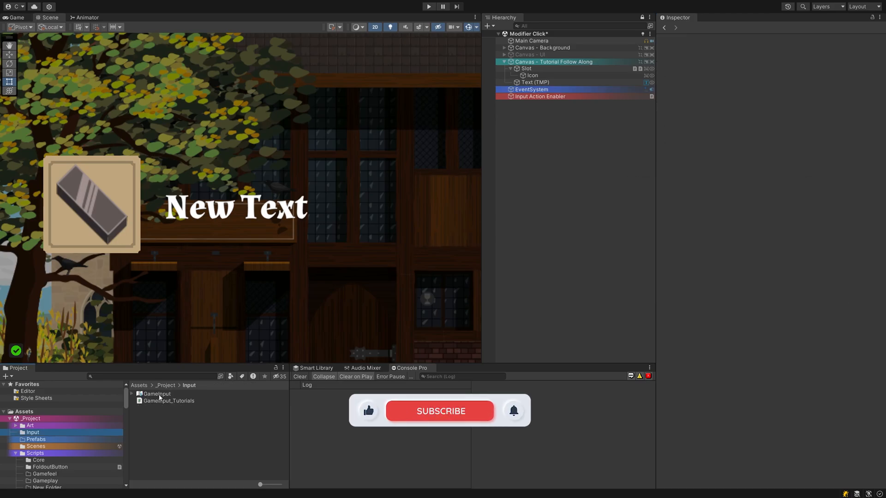
# Step: Open GameInput, review the UI map's STRG and ALT actions, and add a new action
pyautogui.doubleClick(157, 394)
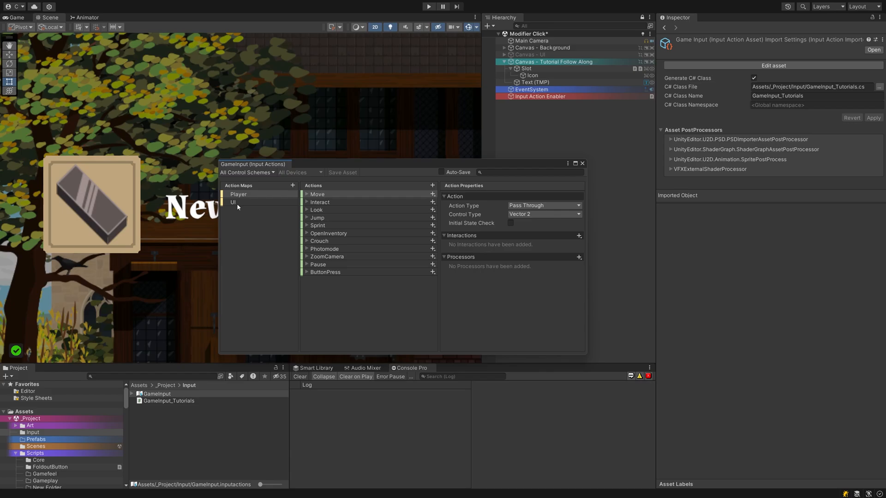
pyautogui.click(233, 202)
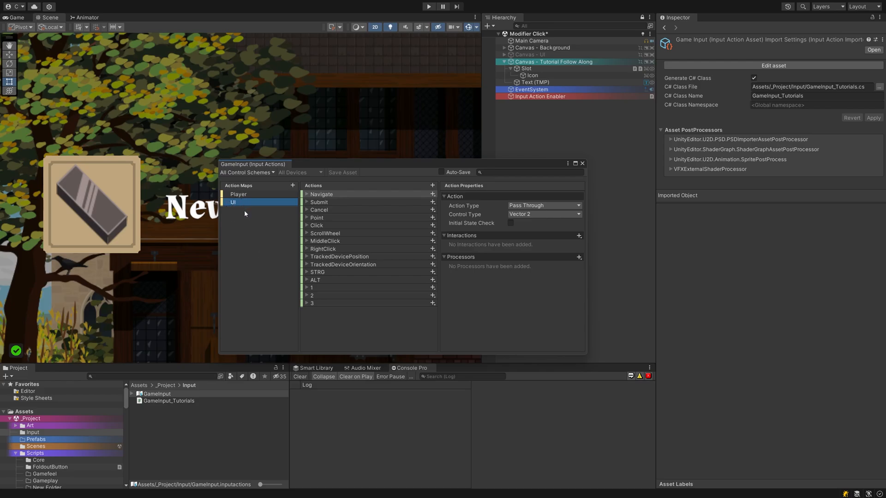
pyautogui.click(317, 272)
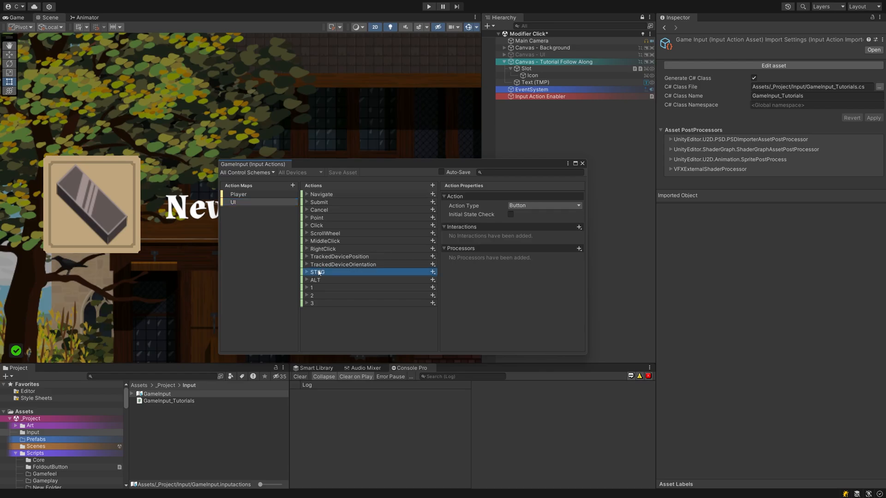
pyautogui.click(315, 279)
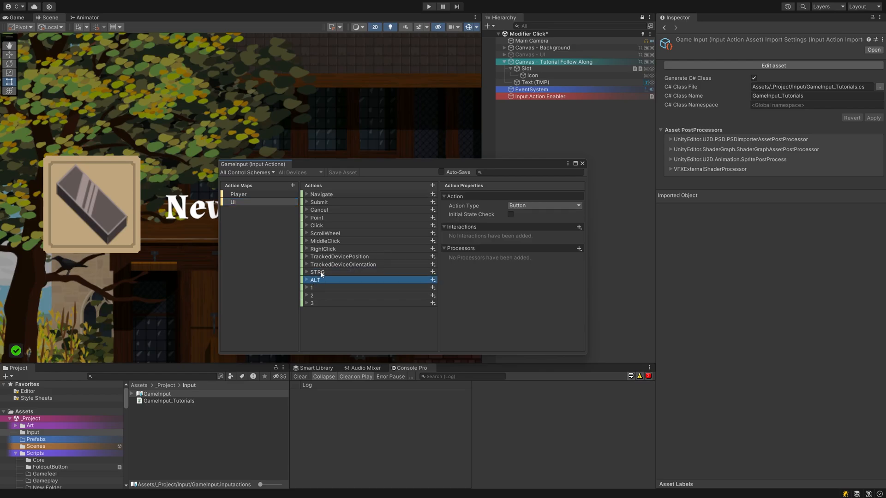
pyautogui.moveTo(324, 282)
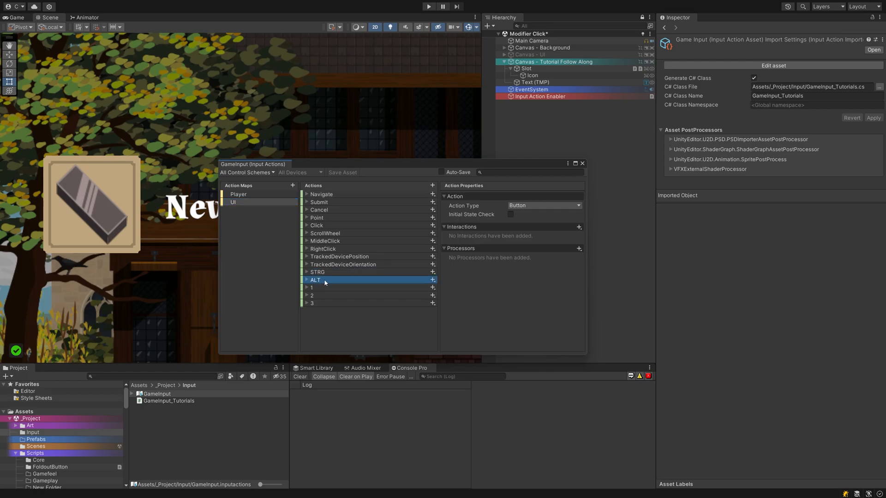
pyautogui.click(305, 272)
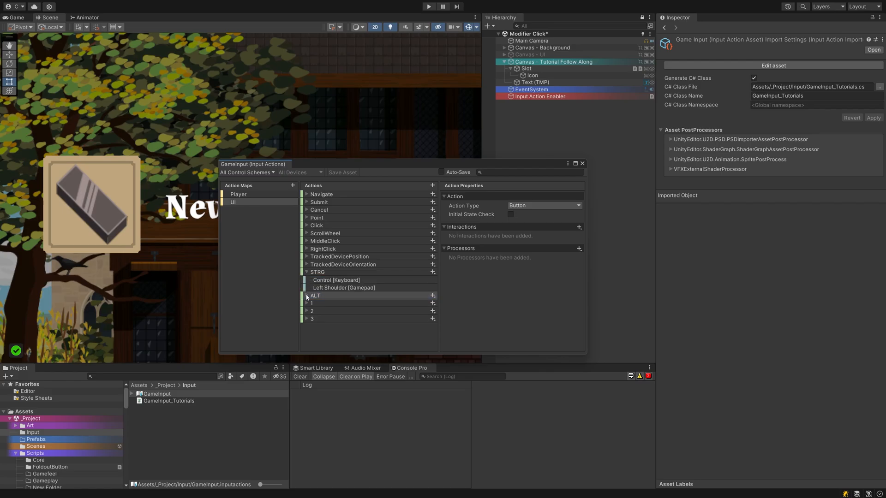
pyautogui.click(306, 295)
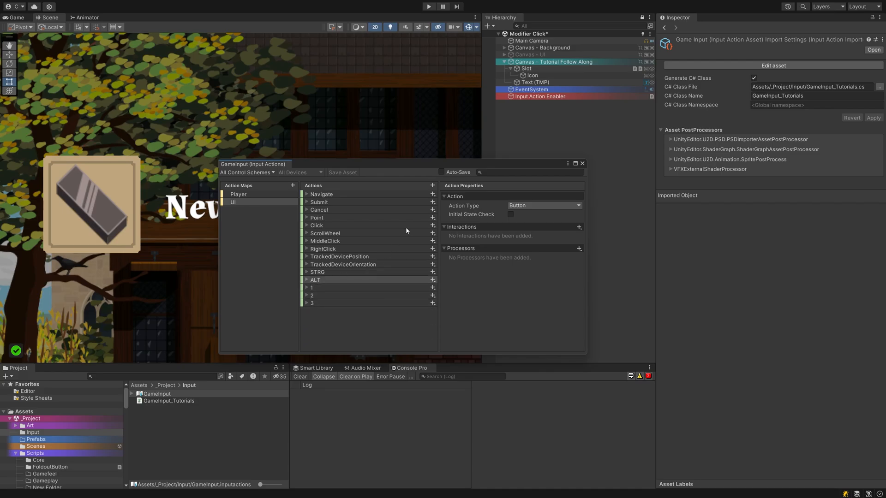
pyautogui.moveTo(420, 234)
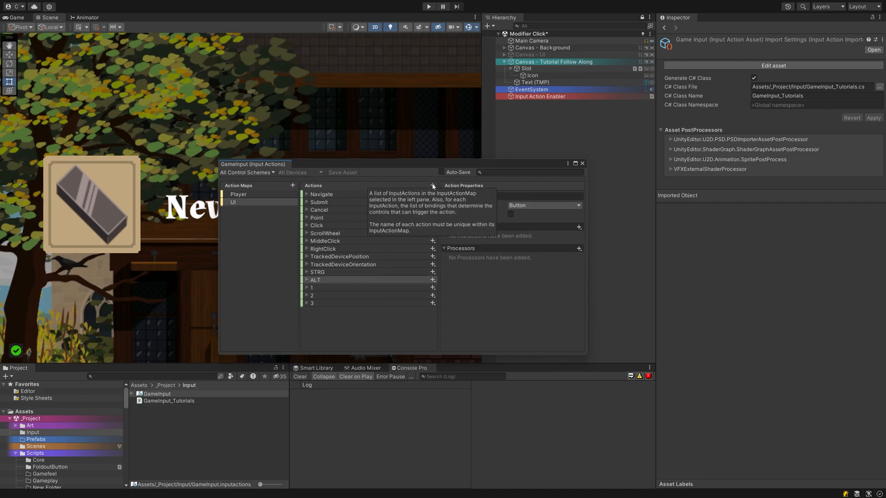
pyautogui.click(433, 185)
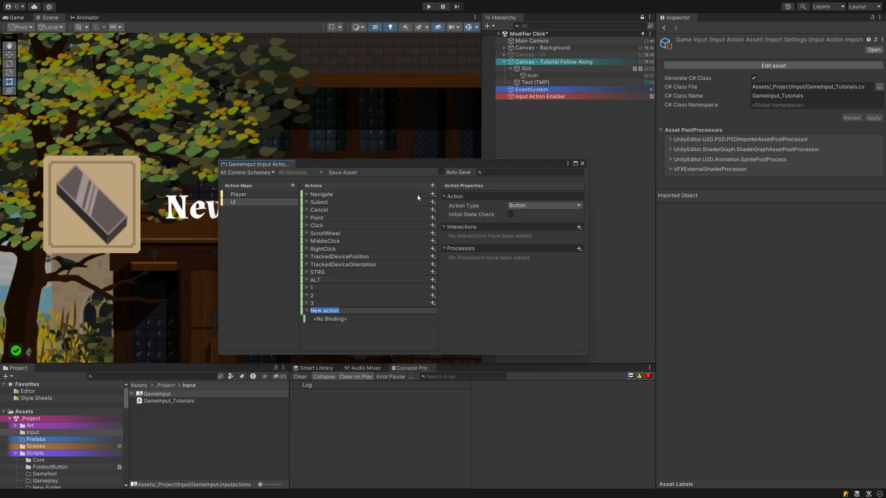
# Step: Name the new action 'Modifier A' and add another binding to it
pyautogui.write('Modifier A')
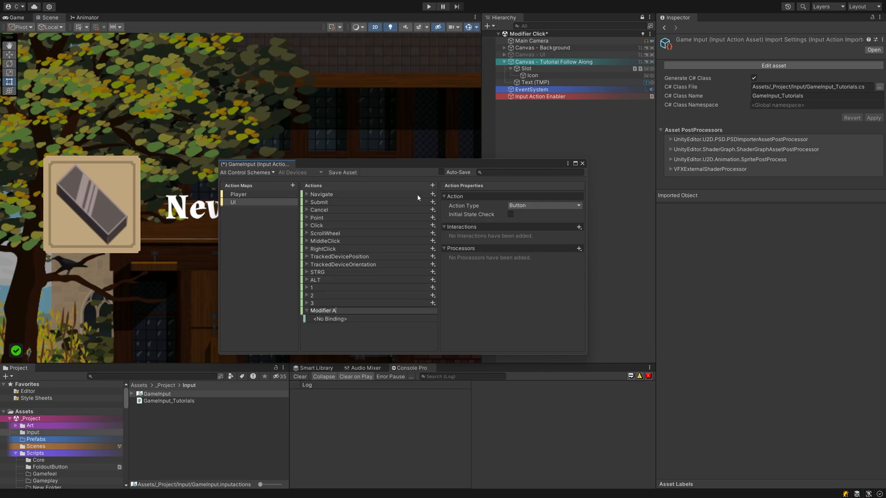
pyautogui.click(323, 310)
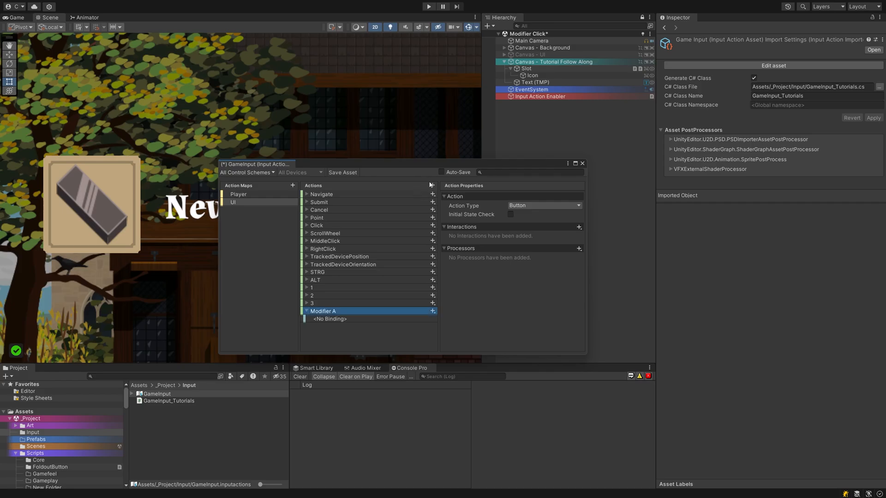
pyautogui.moveTo(335, 314)
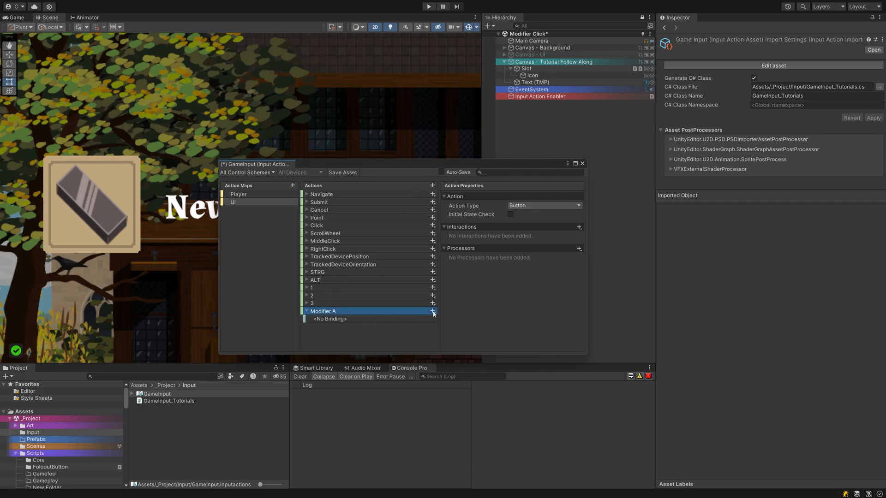
pyautogui.click(433, 311)
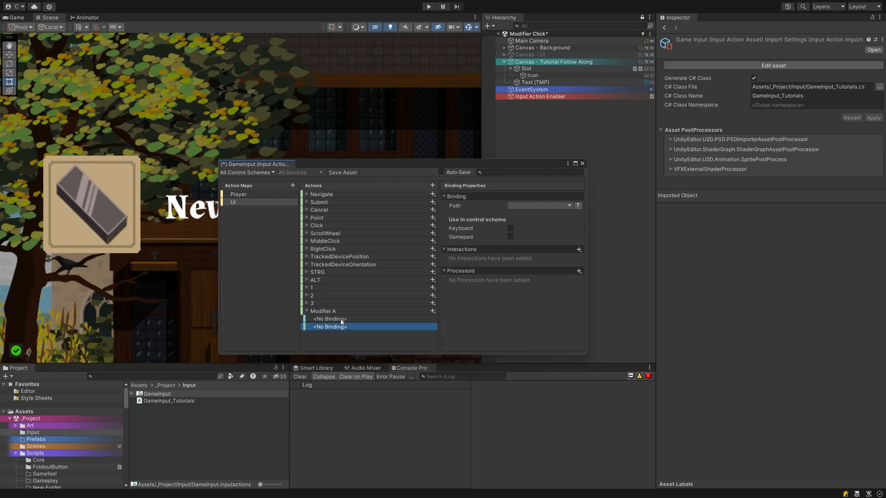
# Step: Bind Modifier A to Left Shoulder in the Gamepad scheme and review the Shift binding
pyautogui.click(566, 204)
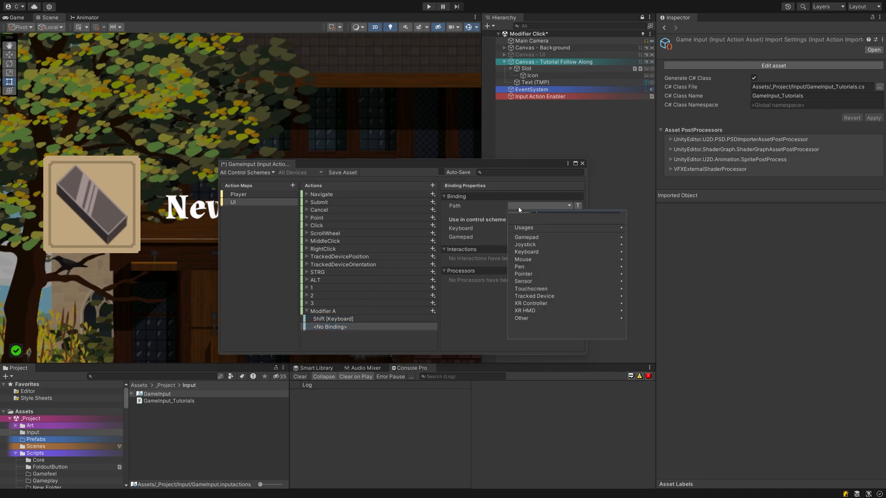
pyautogui.click(526, 236)
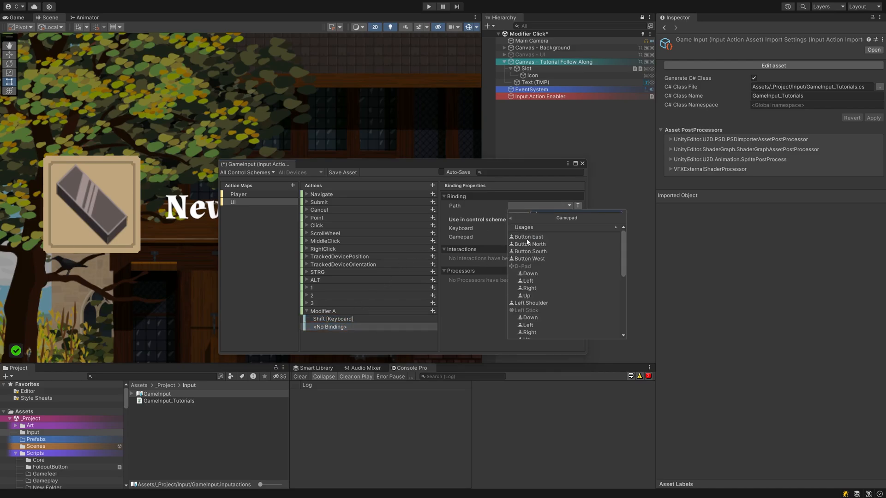
pyautogui.click(531, 303)
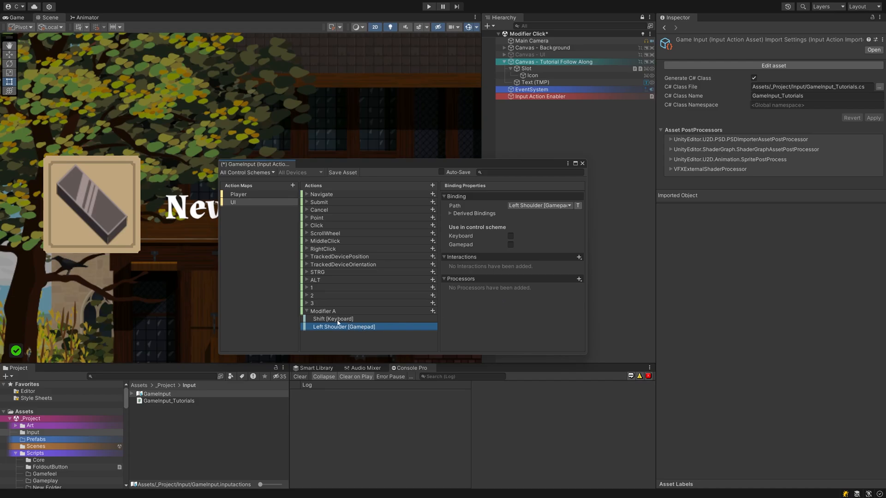
pyautogui.click(509, 244)
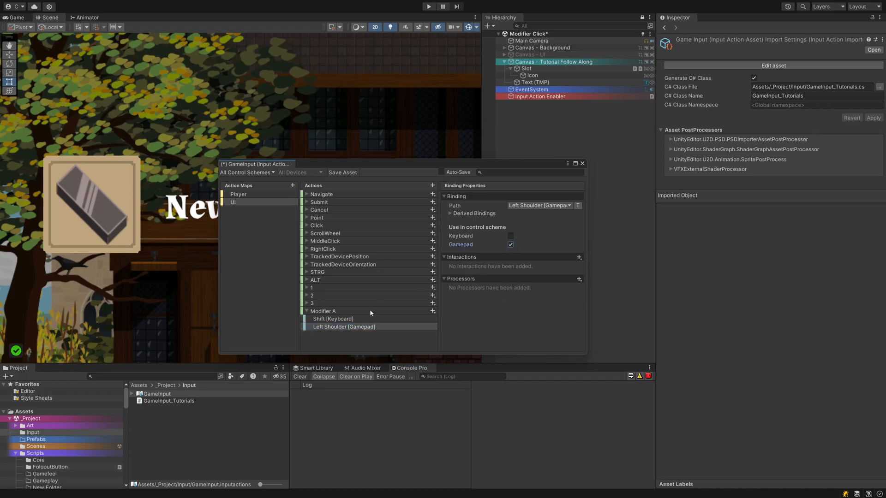
pyautogui.click(333, 318)
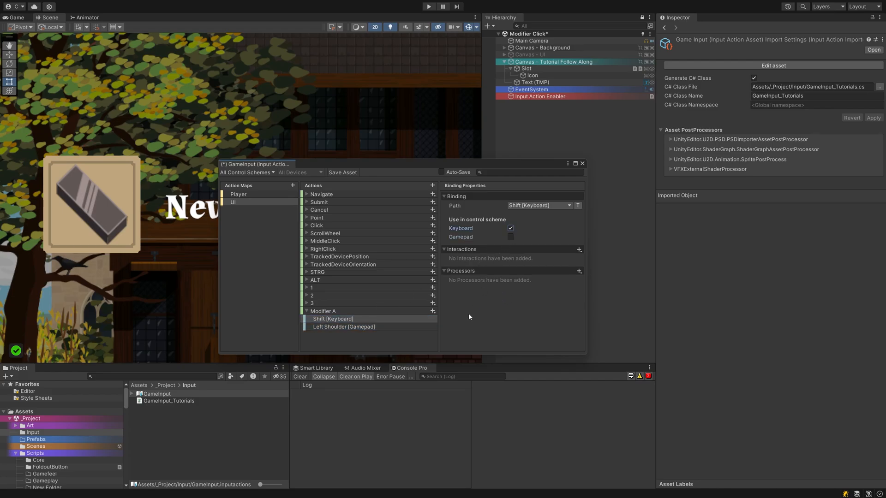
pyautogui.click(247, 172)
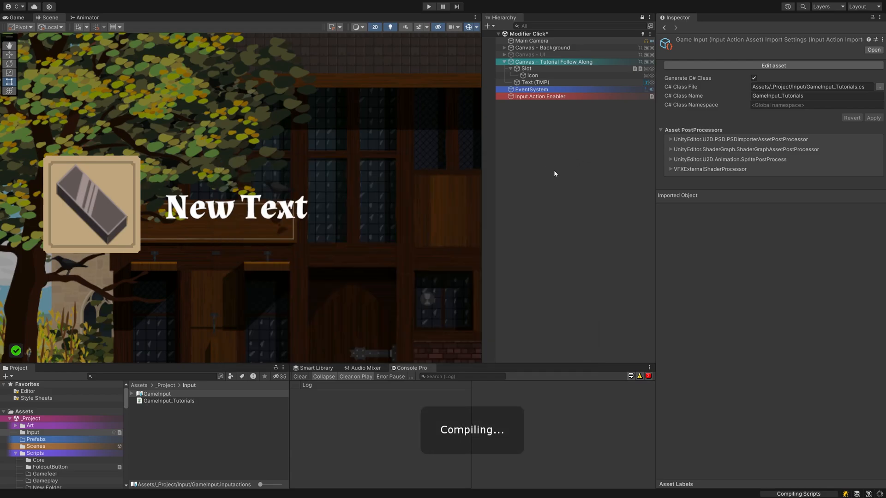
# Step: Assign UI/Modifier A to Conditional Key A, then reselect the slot button object
pyautogui.click(539, 96)
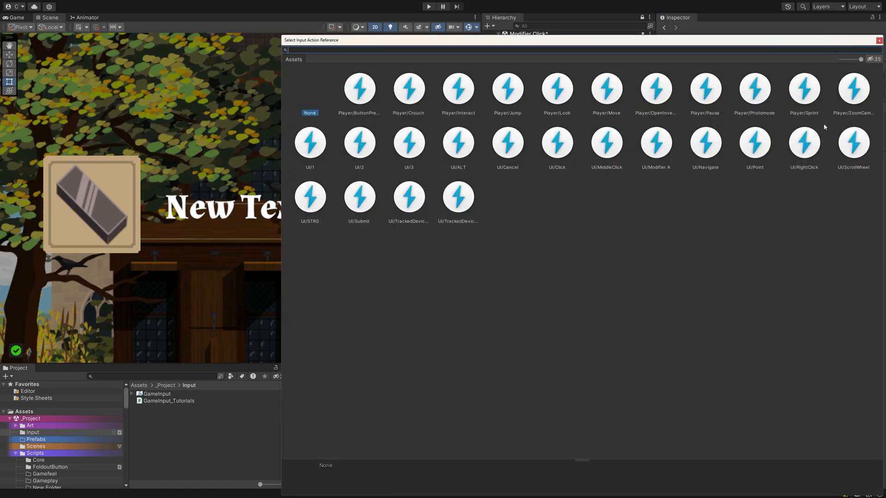
pyautogui.moveTo(663, 152)
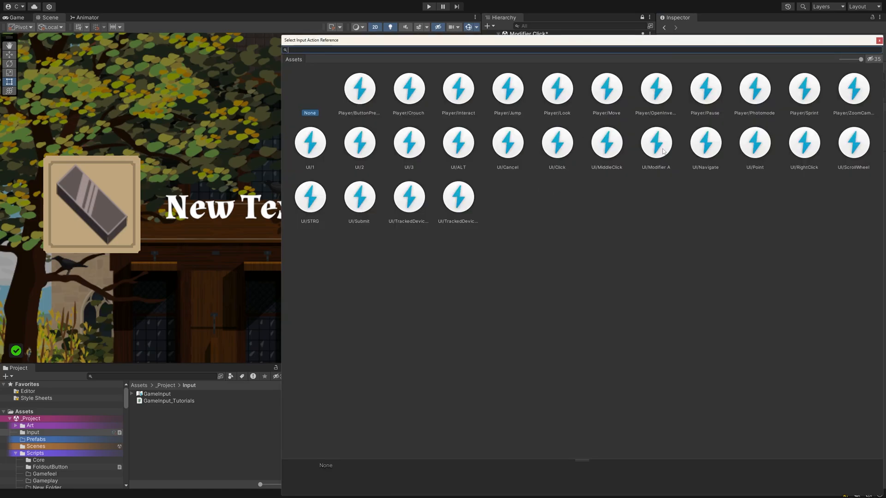
pyautogui.click(655, 142)
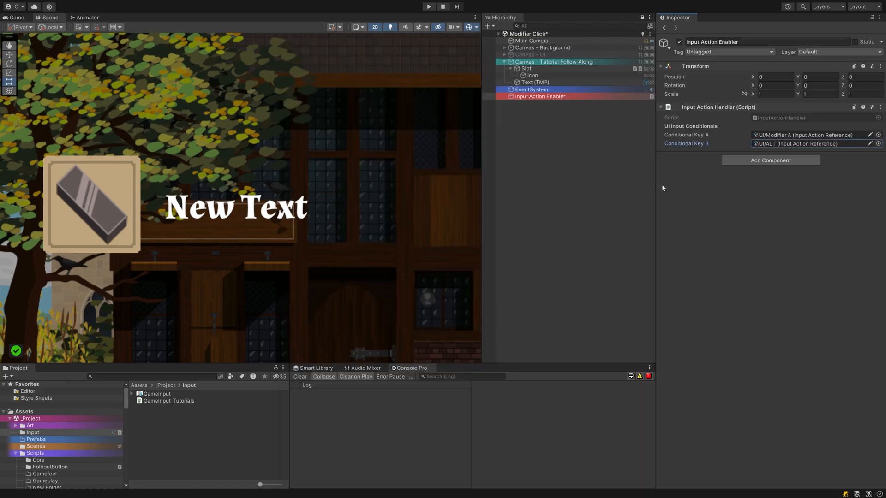
pyautogui.click(526, 68)
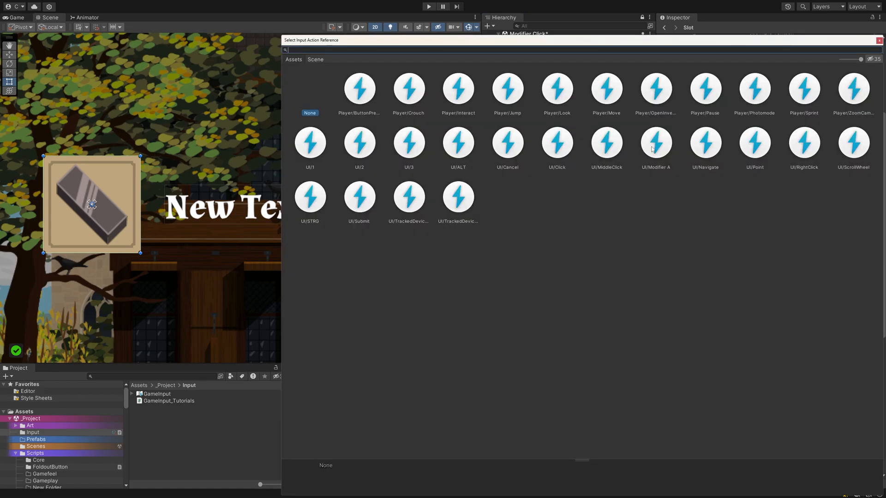
pyautogui.moveTo(790, 206)
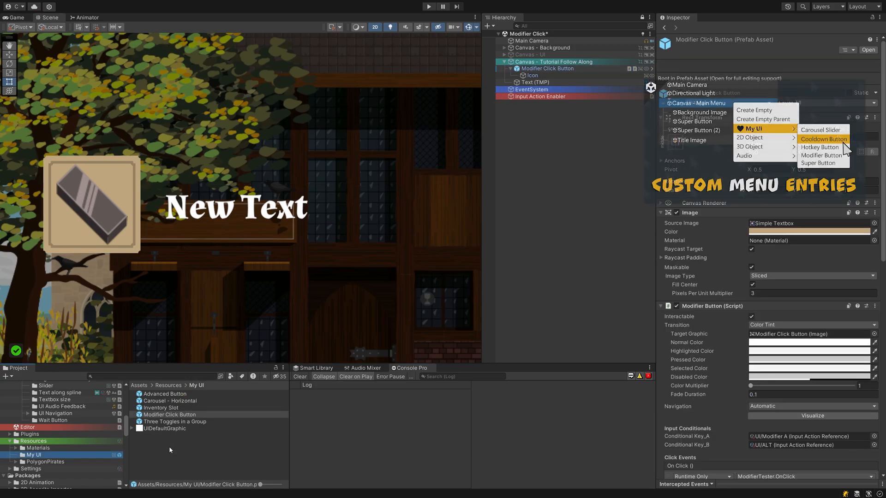
pyautogui.click(546, 68)
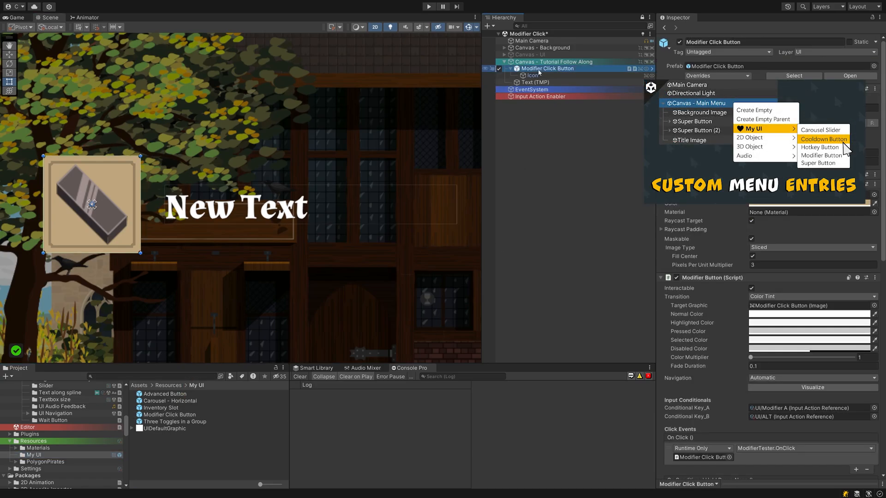